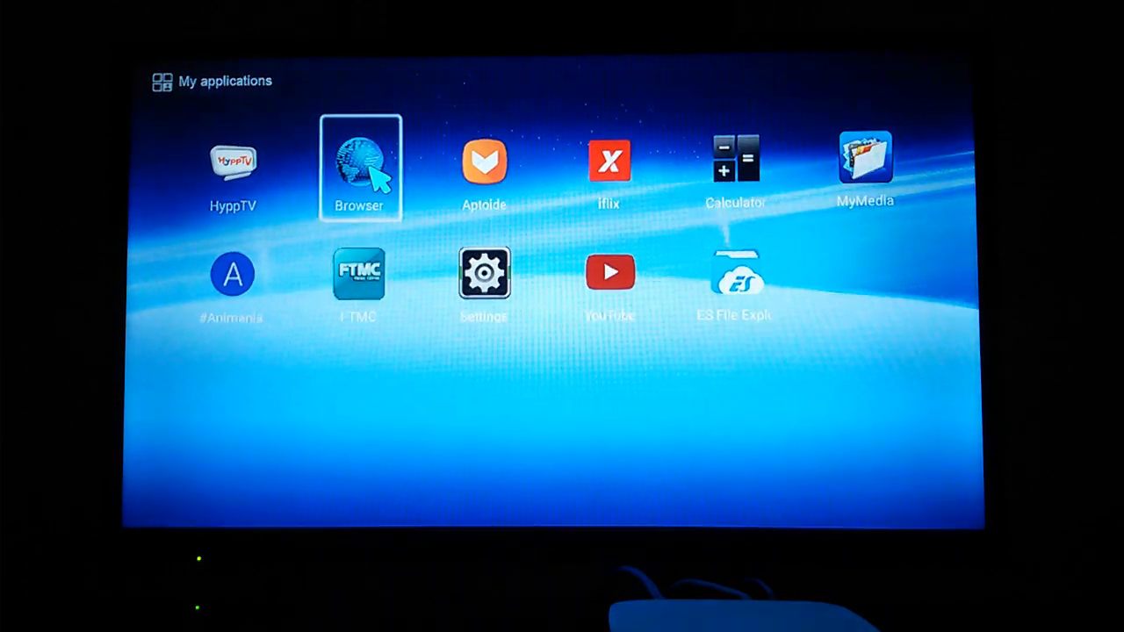
Google 'androidrepublica' in Browser and open the 'Index of /androidrepublica' result
left_click(359, 162)
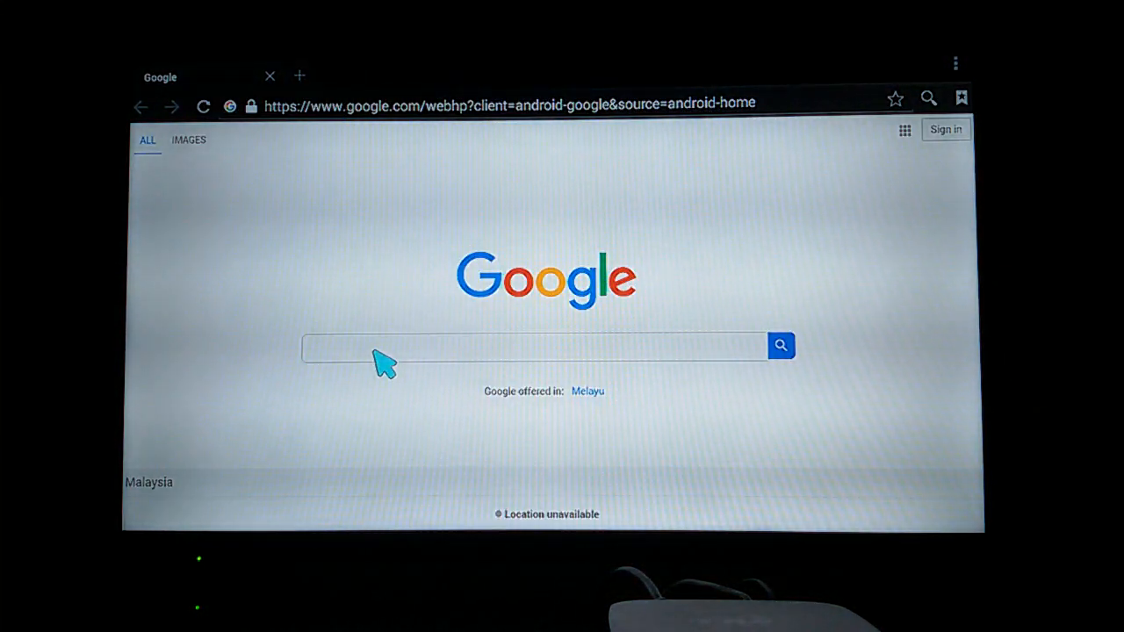
left_click(536, 344)
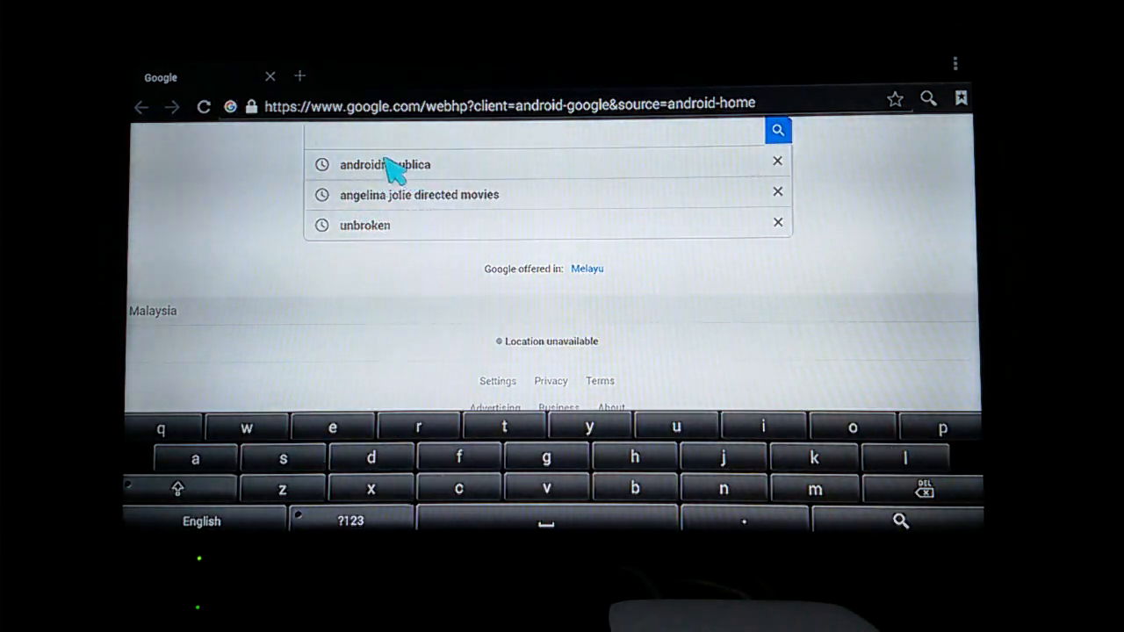
left_click(385, 165)
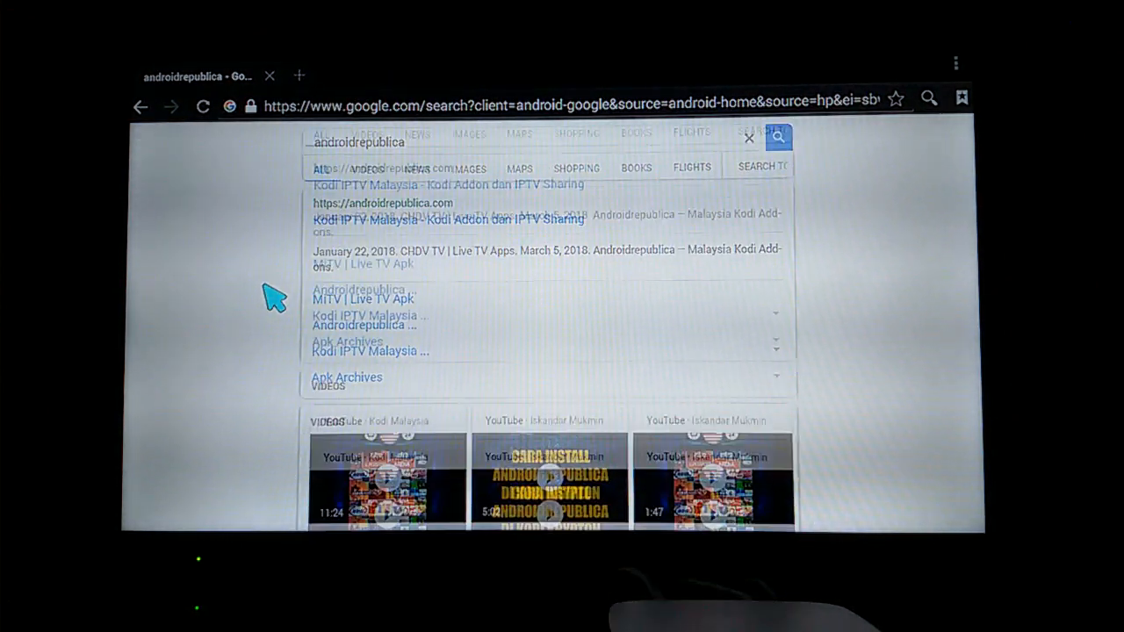
scroll("down", 3)
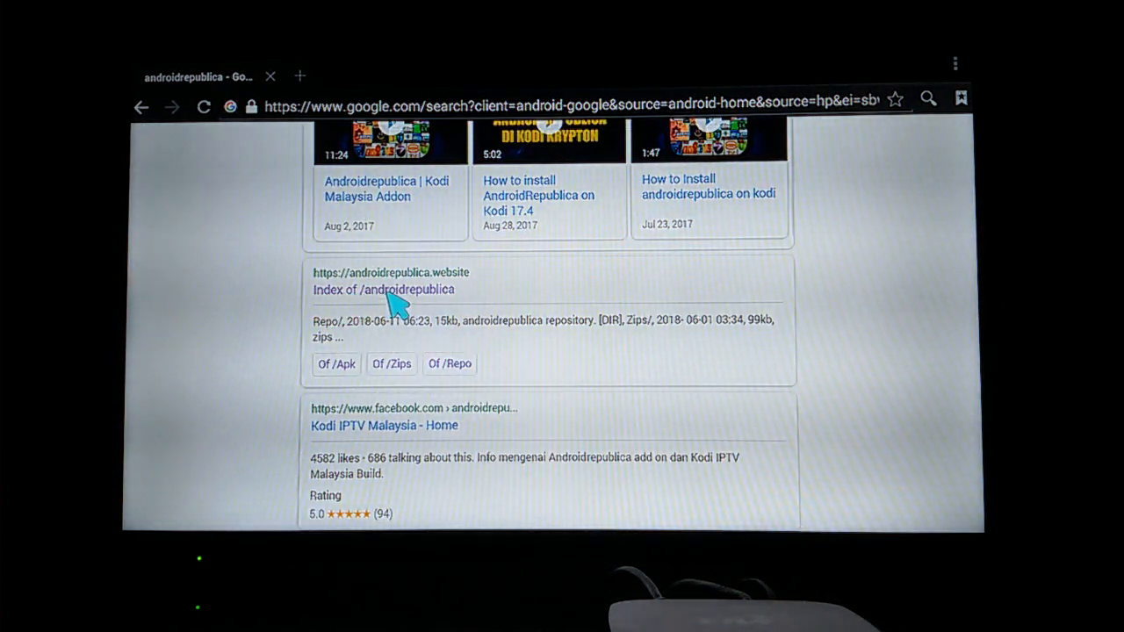
left_click(384, 290)
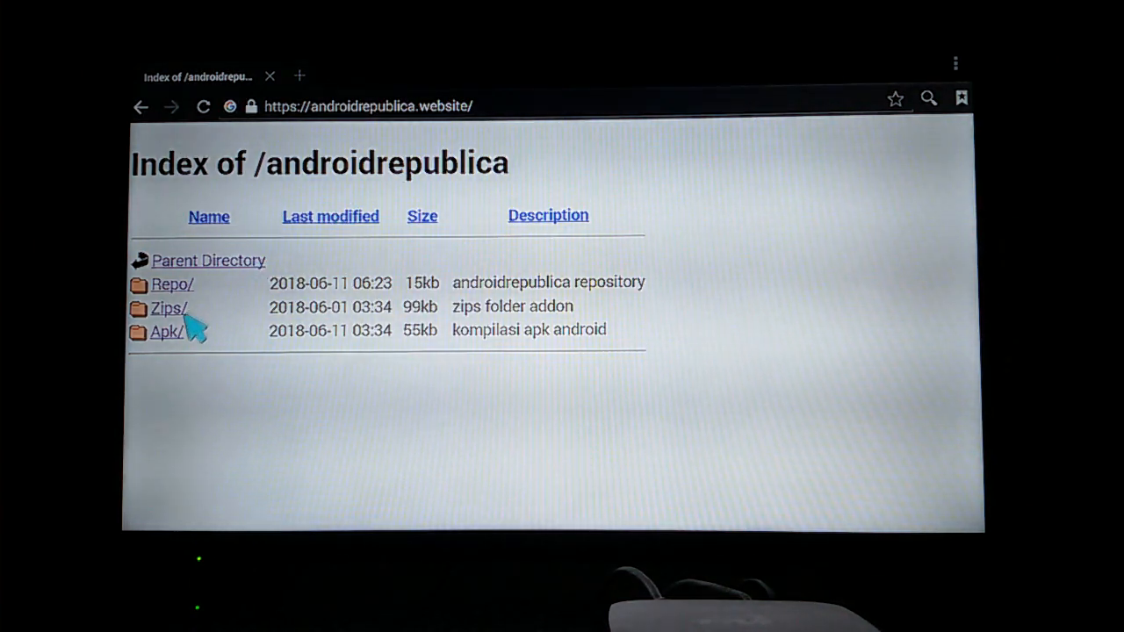
Open the Apk/ folder and scroll its listing down toward Youtube AndroidTV.apk
left_click(166, 331)
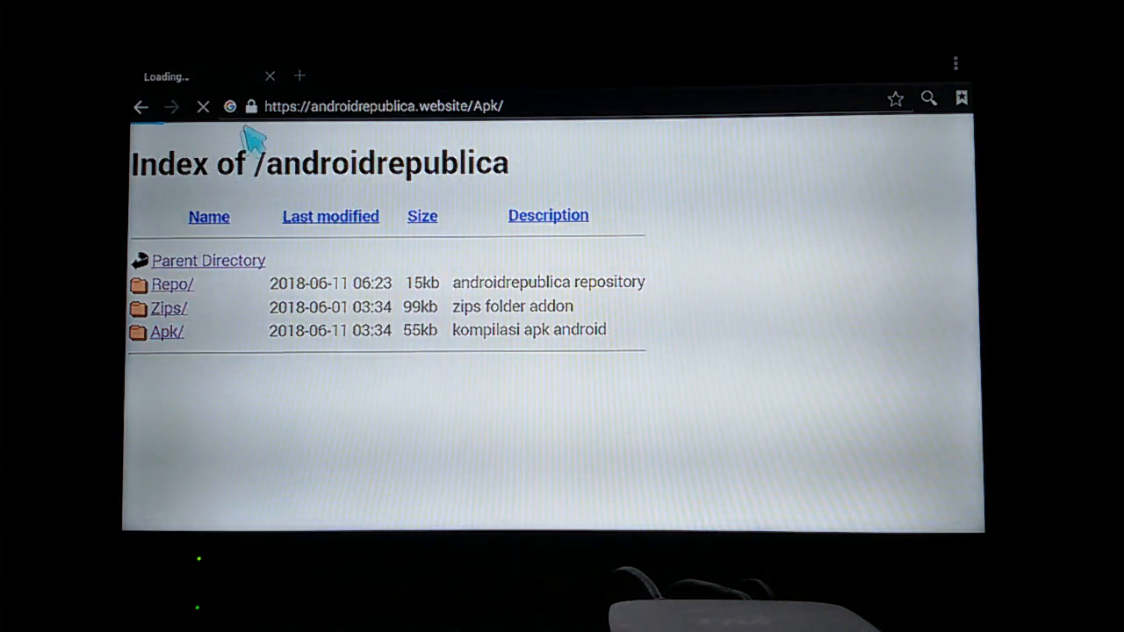
left_click(167, 331)
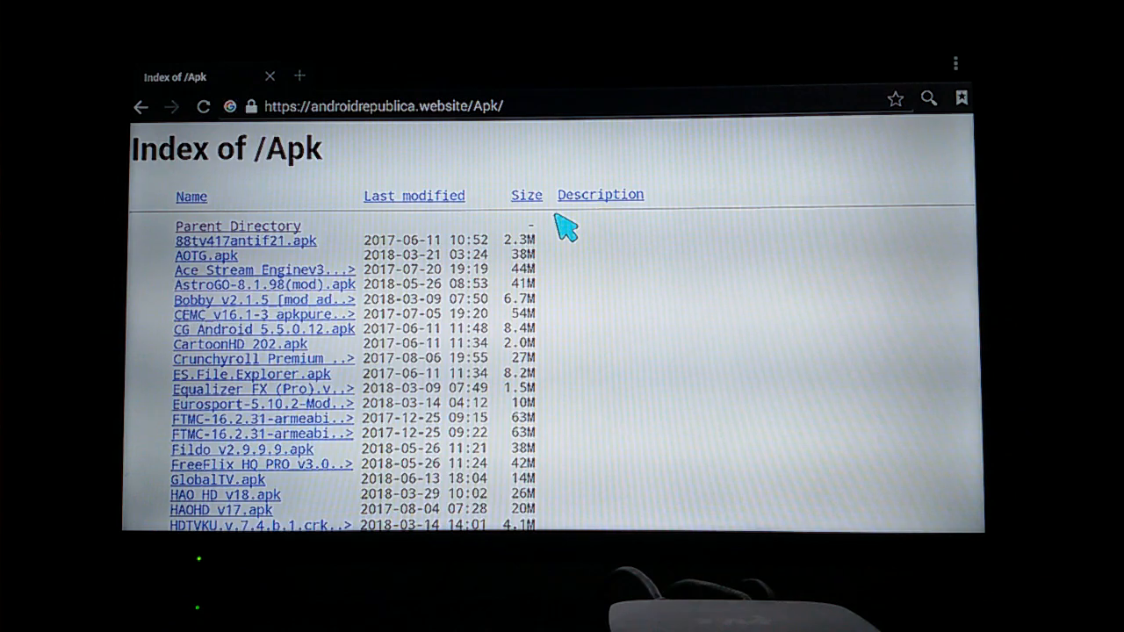
scroll("down", 3)
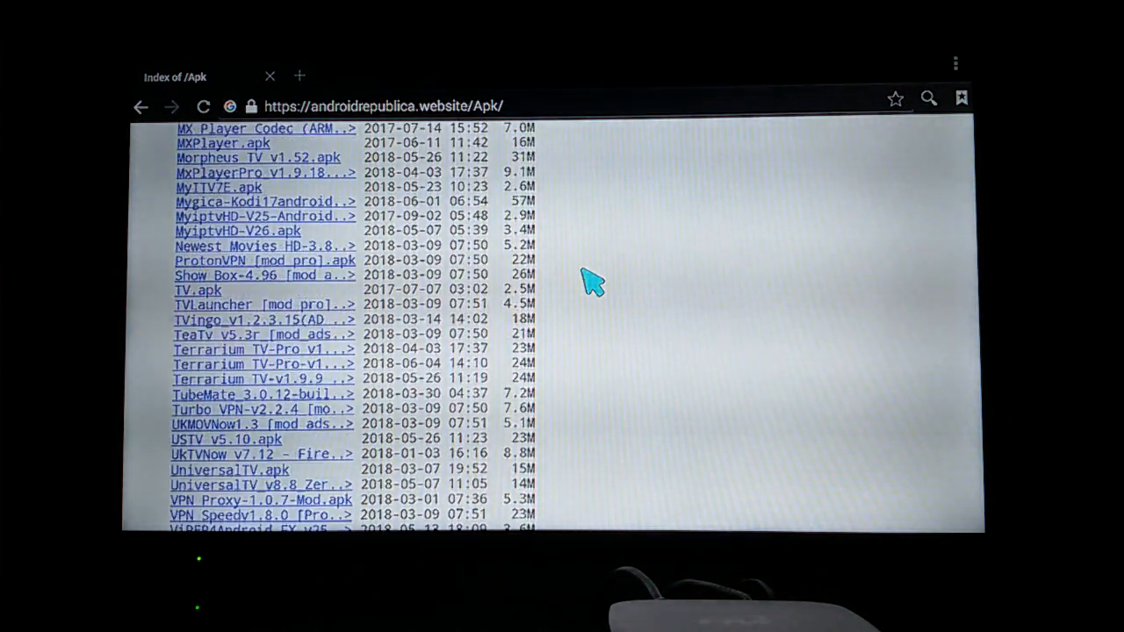
scroll("down", 3)
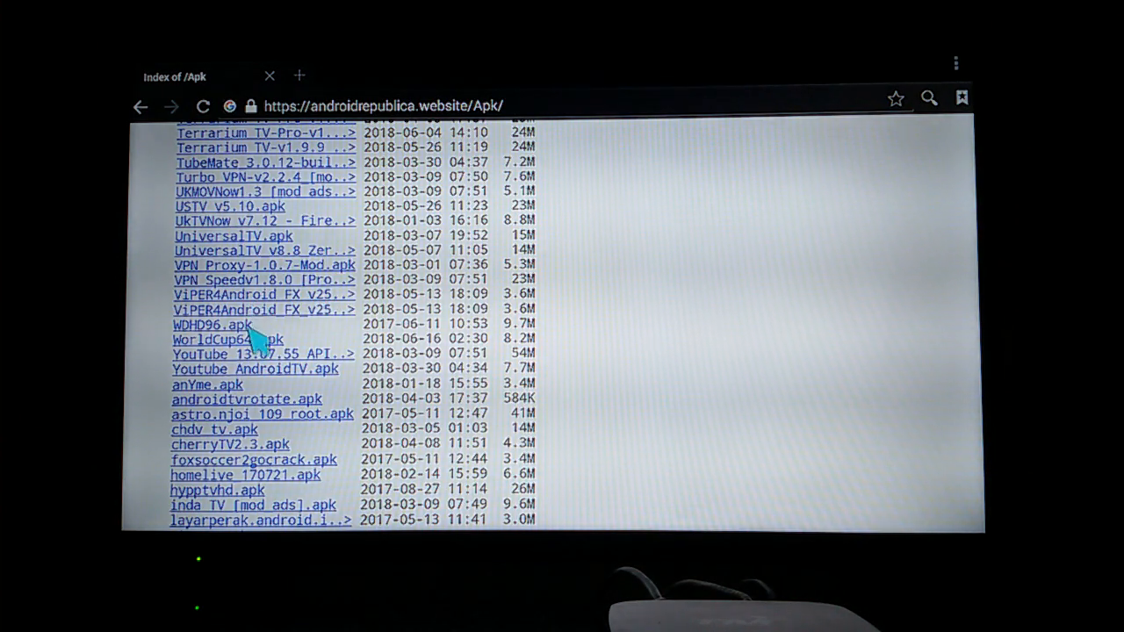
mouse_move(325, 391)
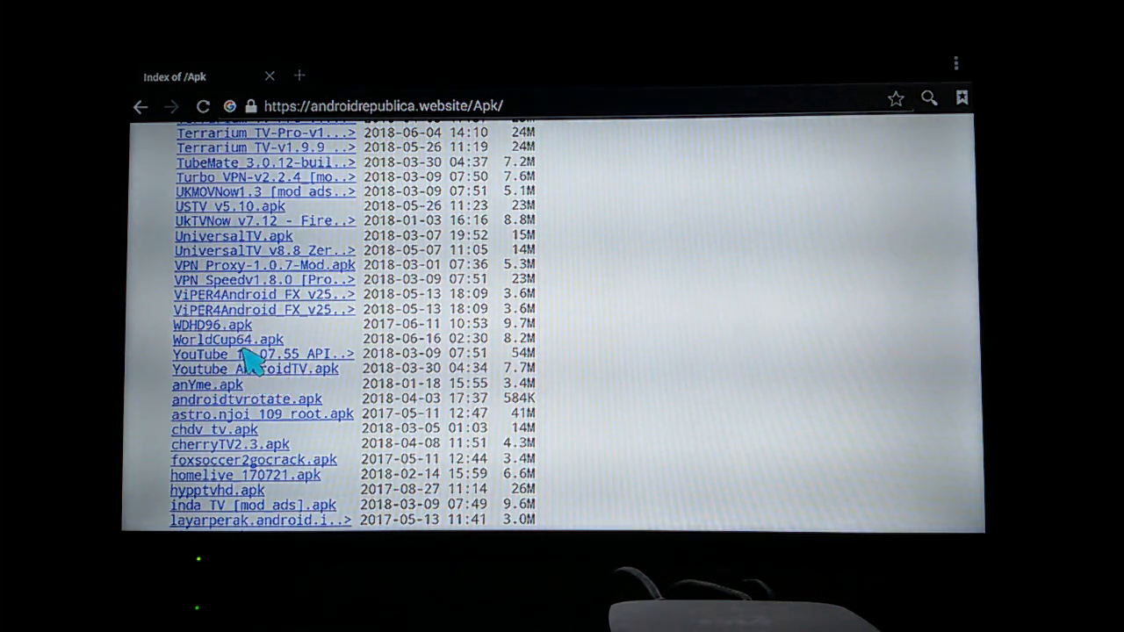
mouse_move(233, 368)
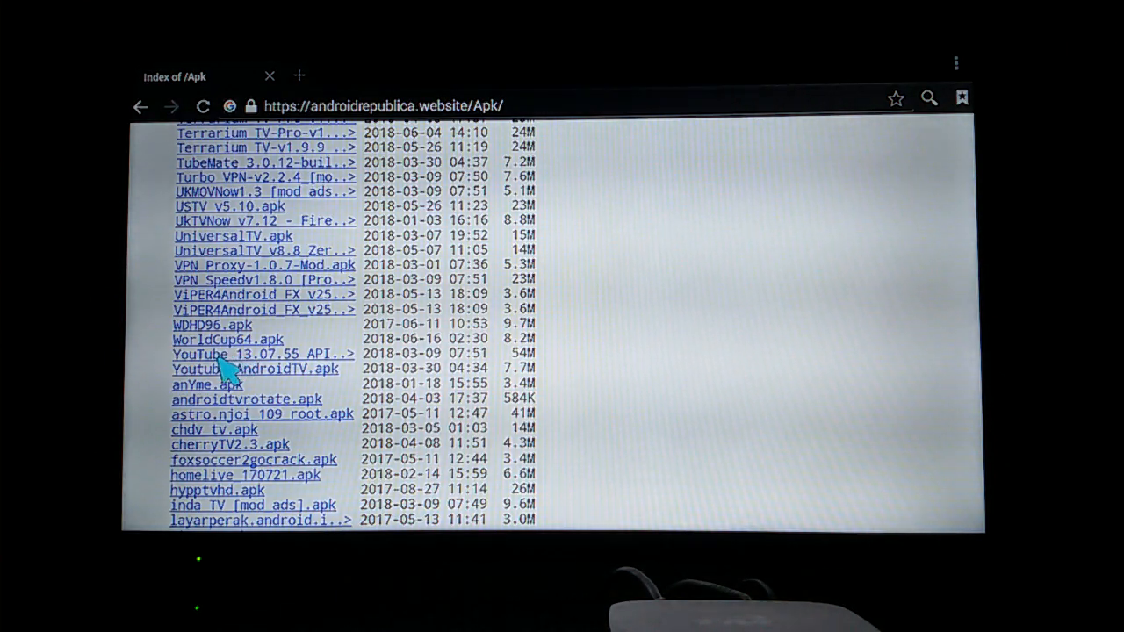
mouse_move(285, 371)
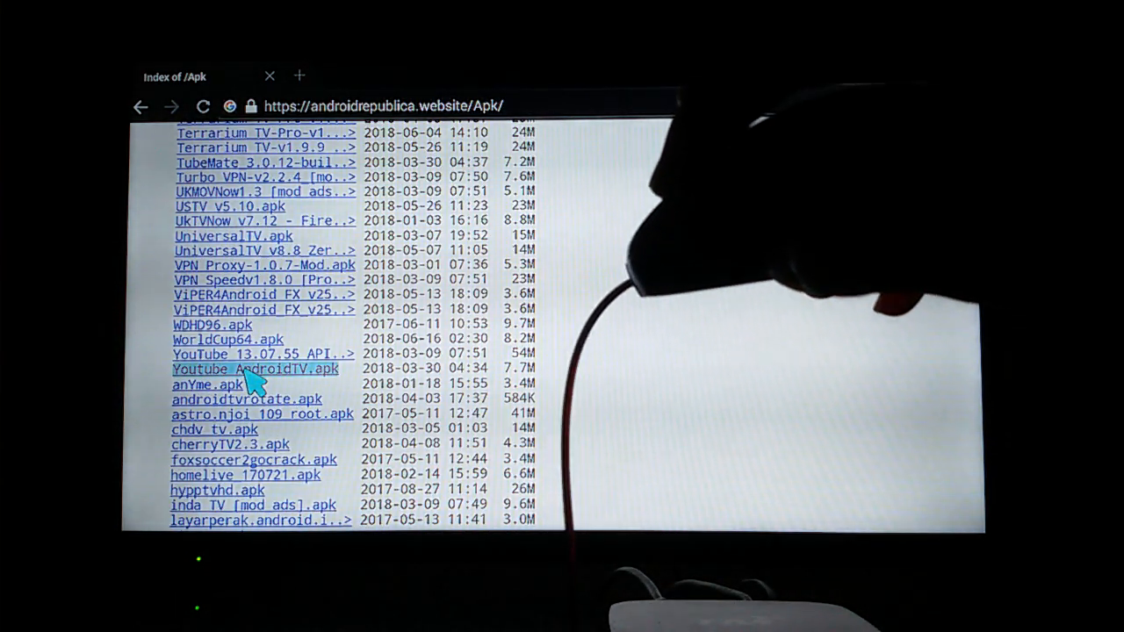
Save the Youtube AndroidTV.apk link to download the file
right_click(255, 368)
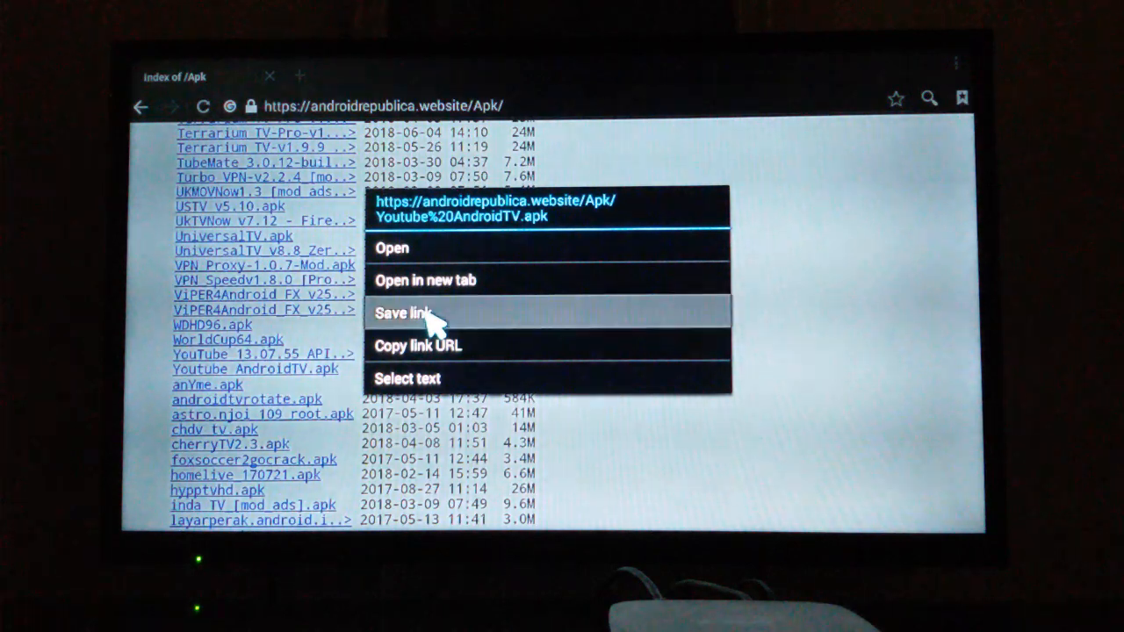
left_click(402, 312)
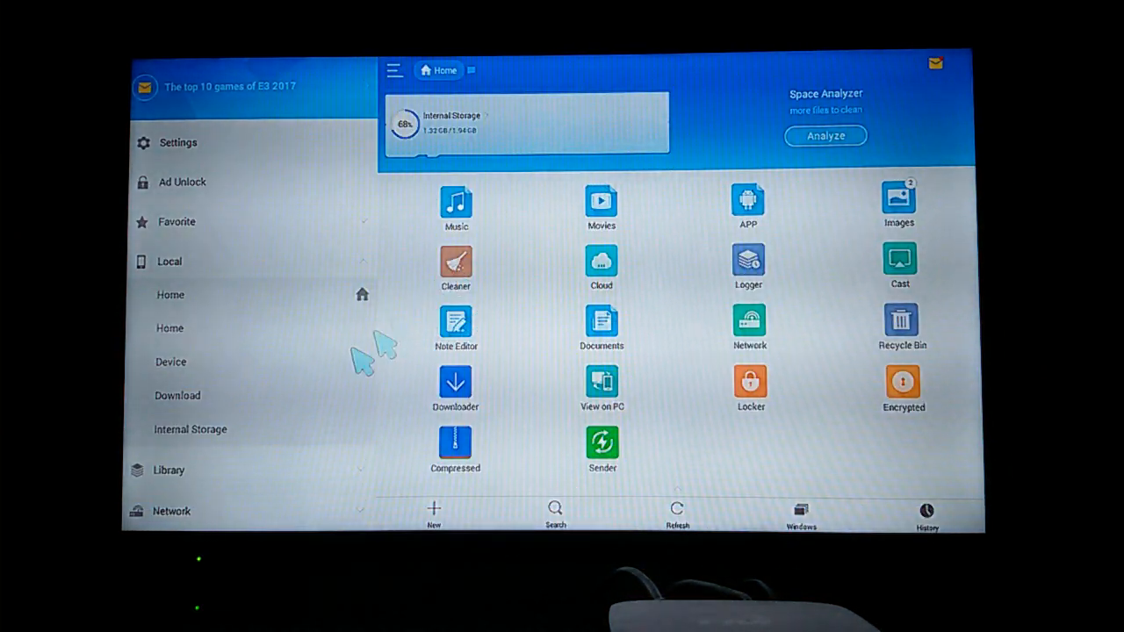
Open the Download folder and select Youtube AndroidTV-2.apk to show its Properties
left_click(178, 395)
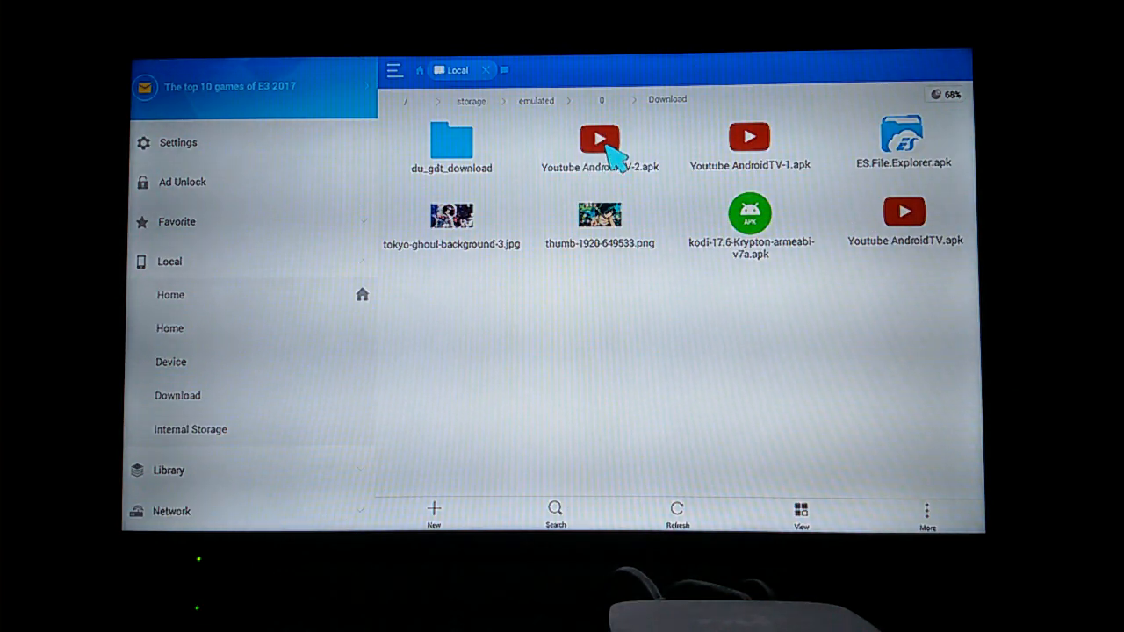
left_click(600, 140)
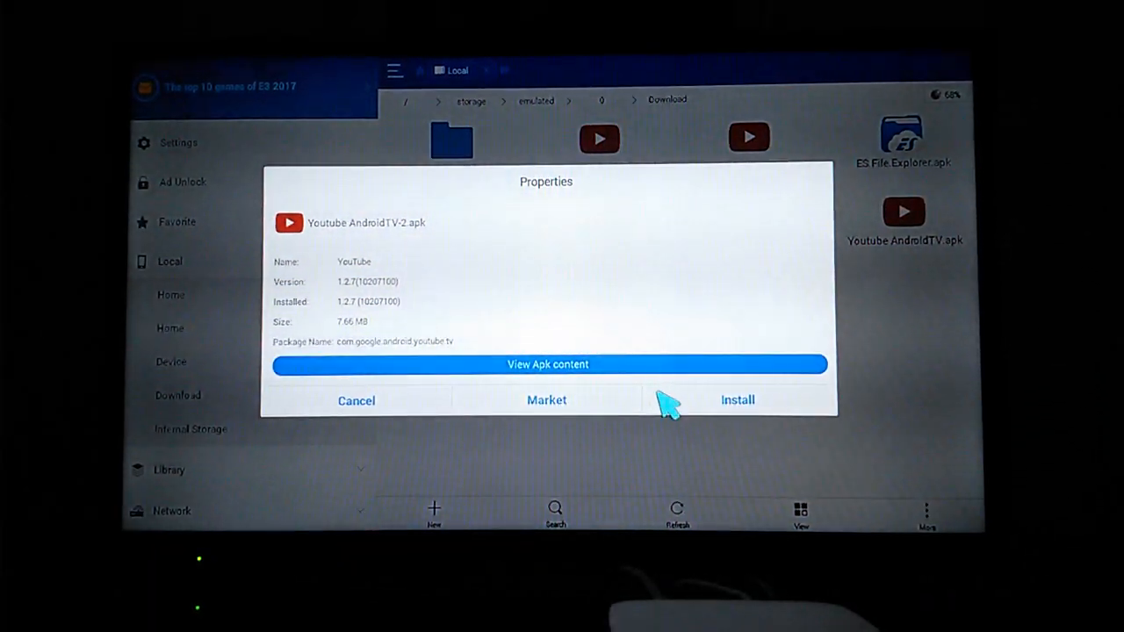
Install Youtube AndroidTV-2.apk with the Package installer, confirming the YouTube update
left_click(737, 399)
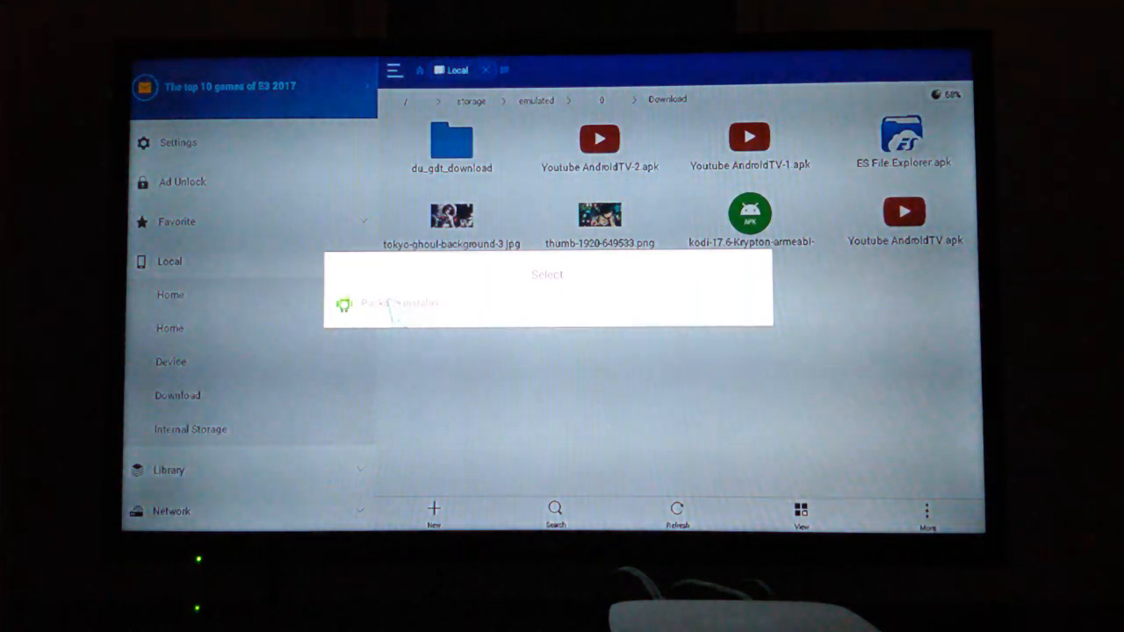
left_click(397, 303)
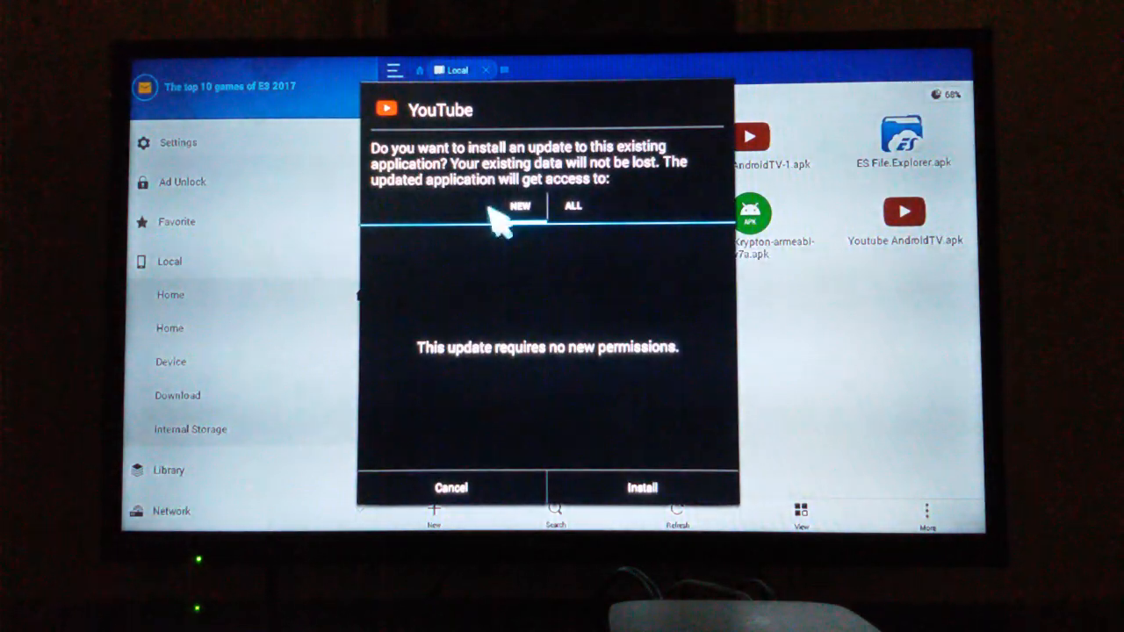
mouse_move(744, 312)
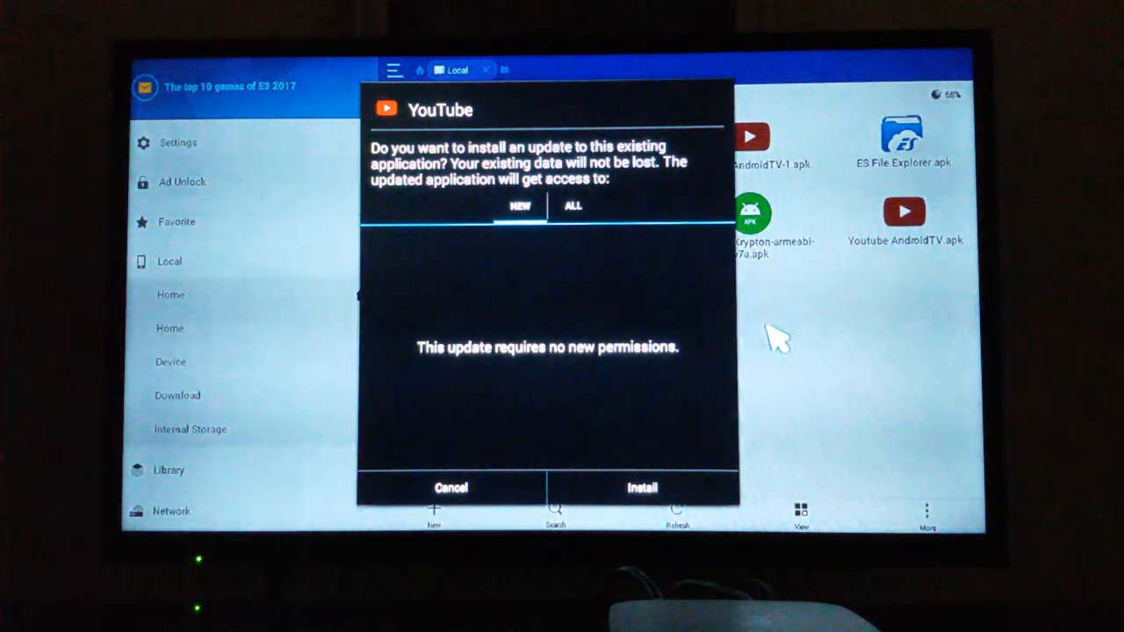
left_click(451, 487)
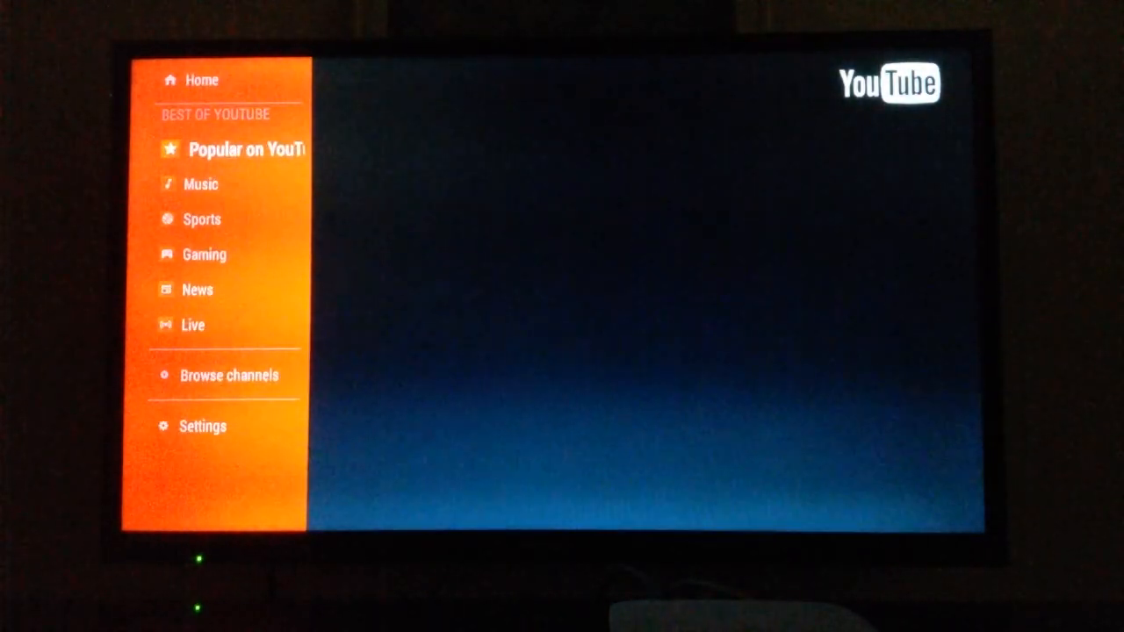
Highlight Home in the YouTube TV side menu using the remote's up key
key("up")
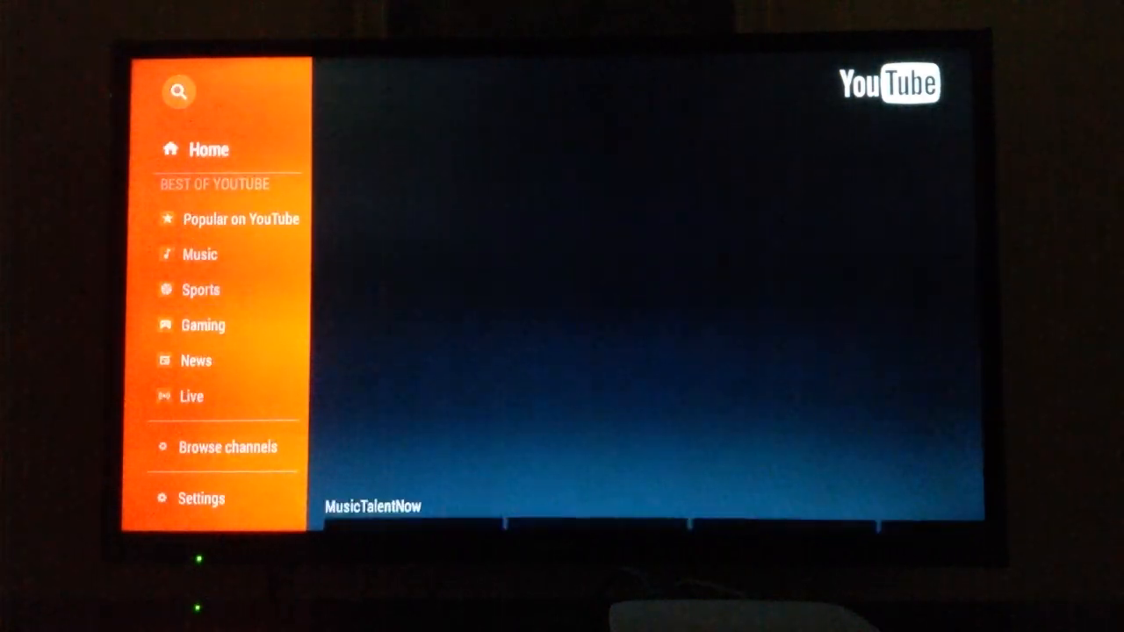